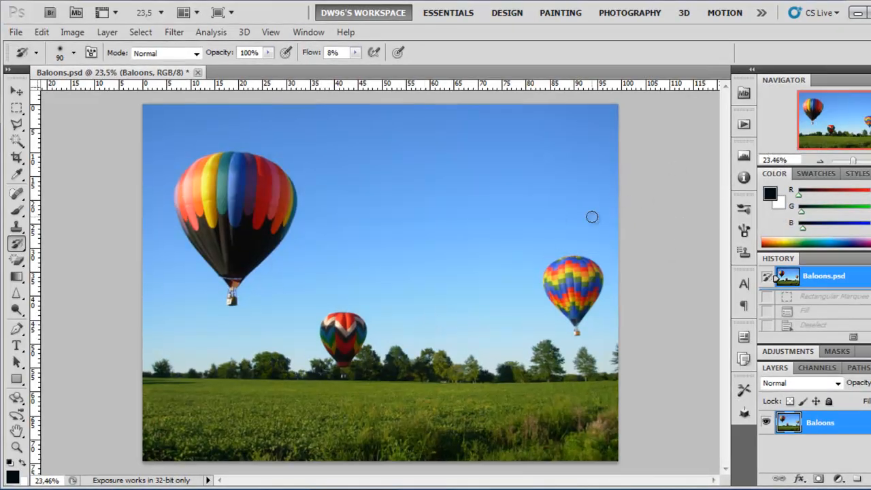
mouse_move(590, 228)
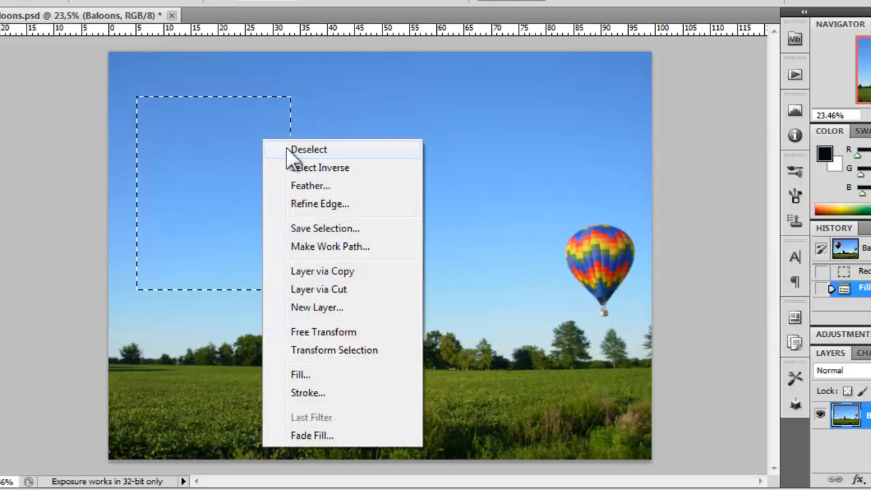
Deselect the rectangular selection after the content-aware fill removes the big balloon.
click(308, 149)
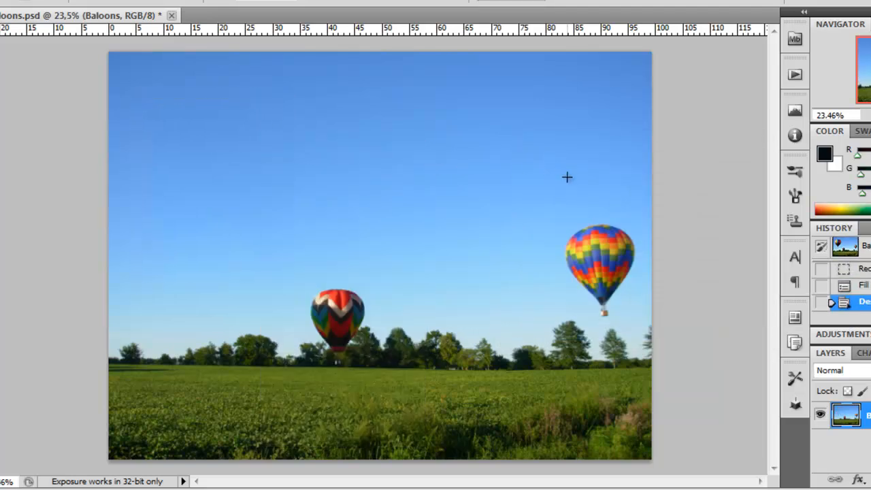
mouse_move(725, 249)
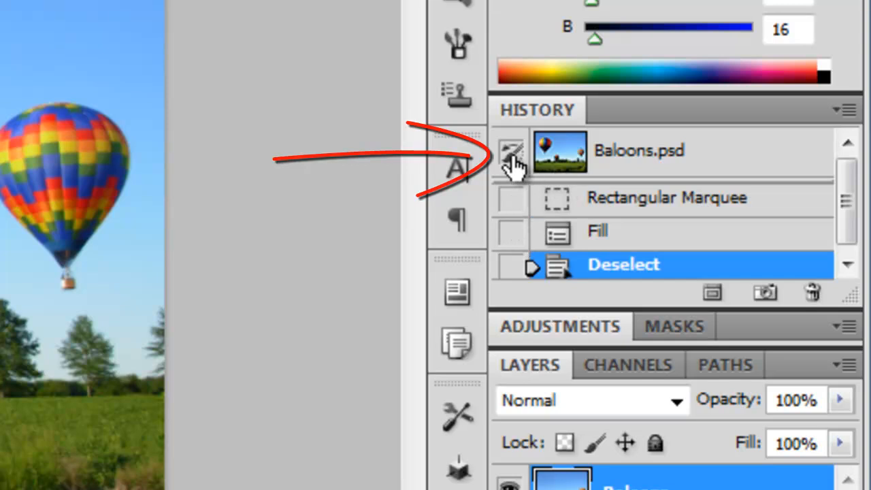
mouse_move(510, 163)
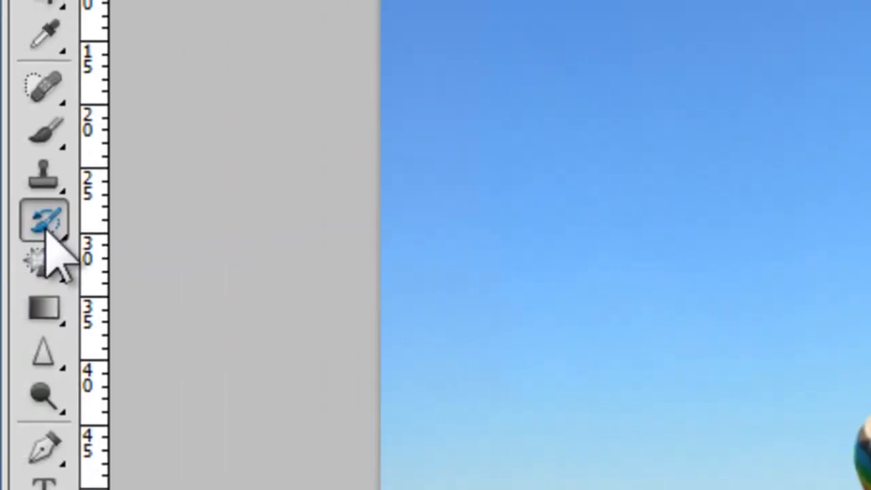
mouse_move(43, 220)
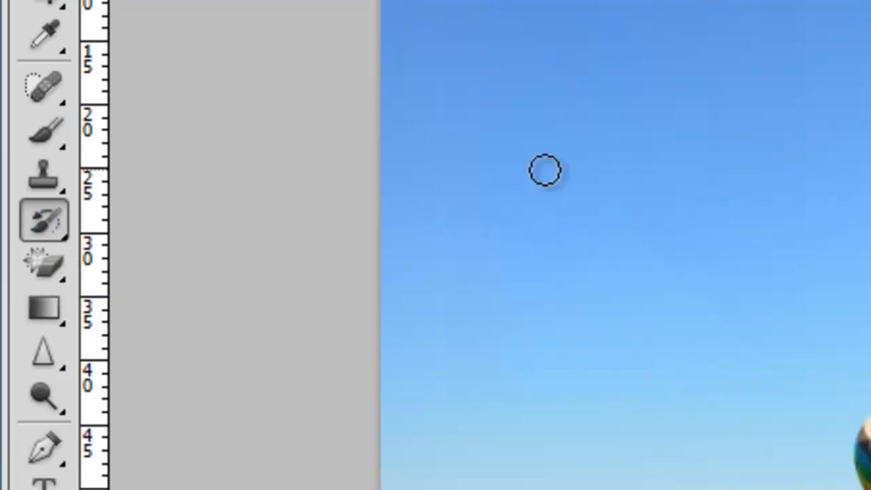
key(])
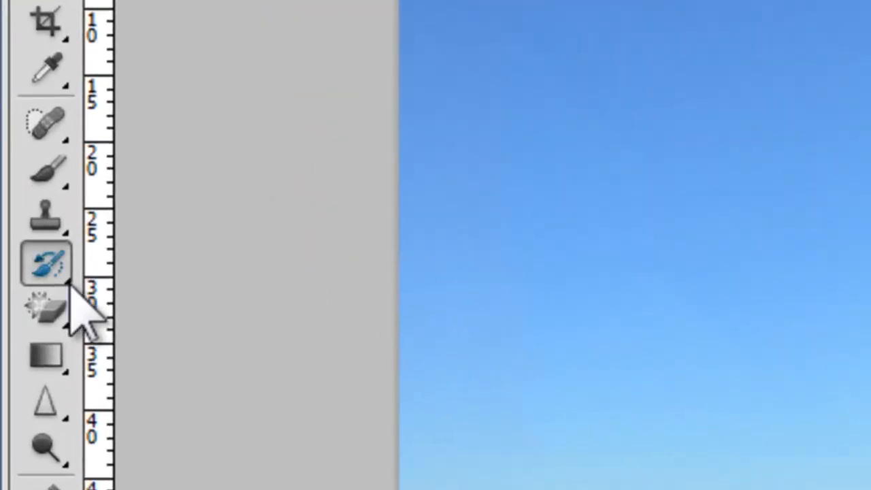
Choose the Art History Brush from the History Brush flyout.
click(45, 264)
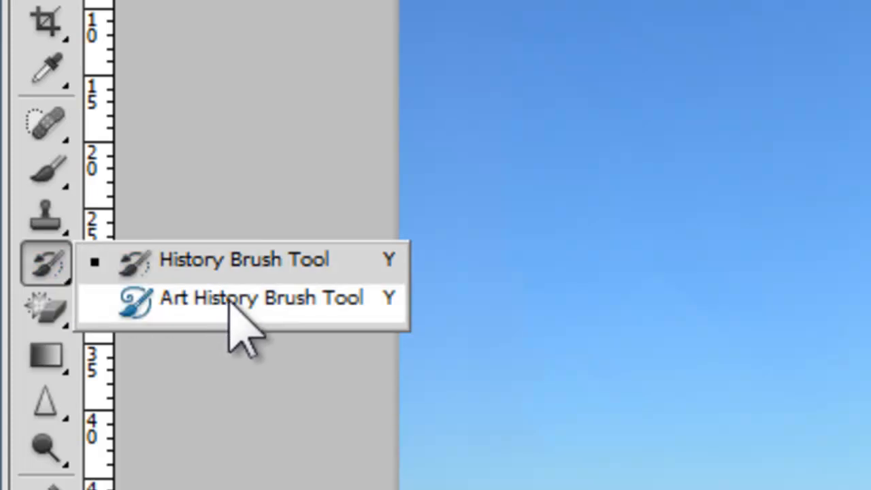
click(260, 297)
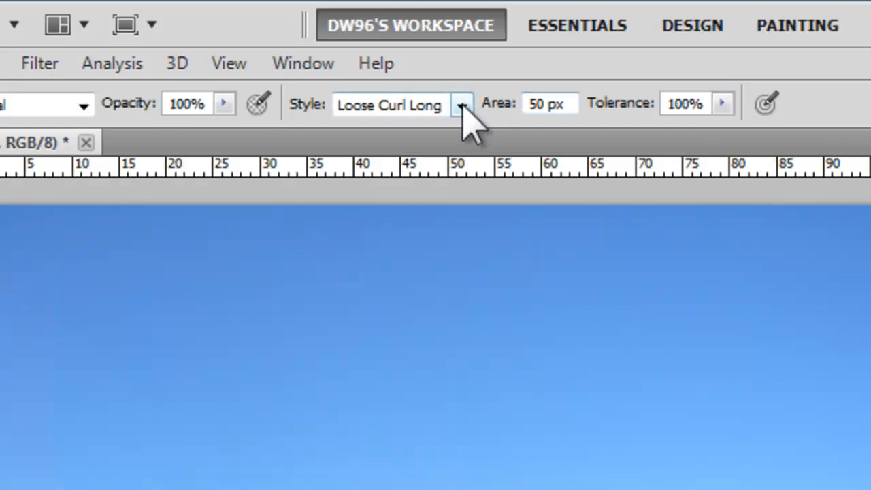
Set the Art History Brush stroke style to Tight Short.
click(461, 104)
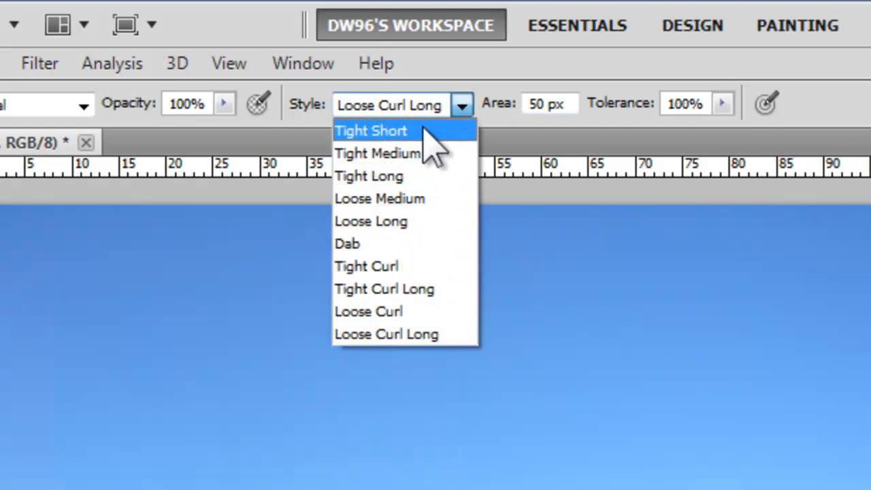
click(371, 131)
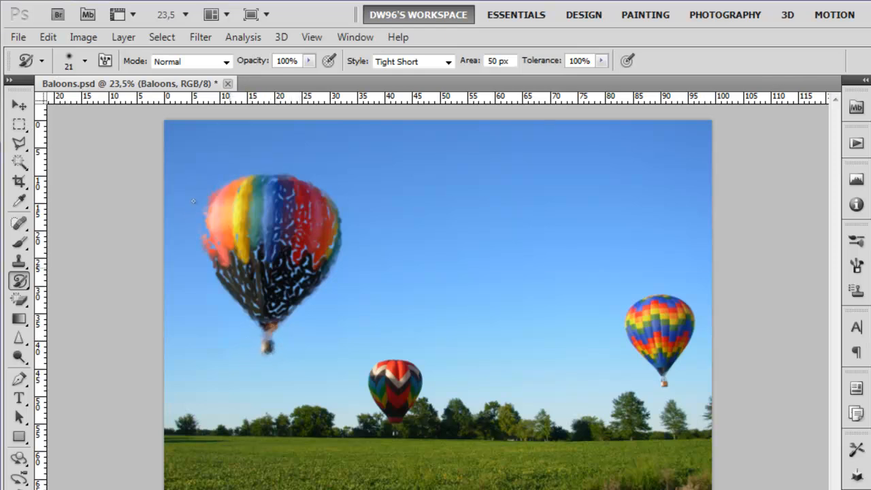
Switch the Art History Brush stroke style to Dab.
click(447, 61)
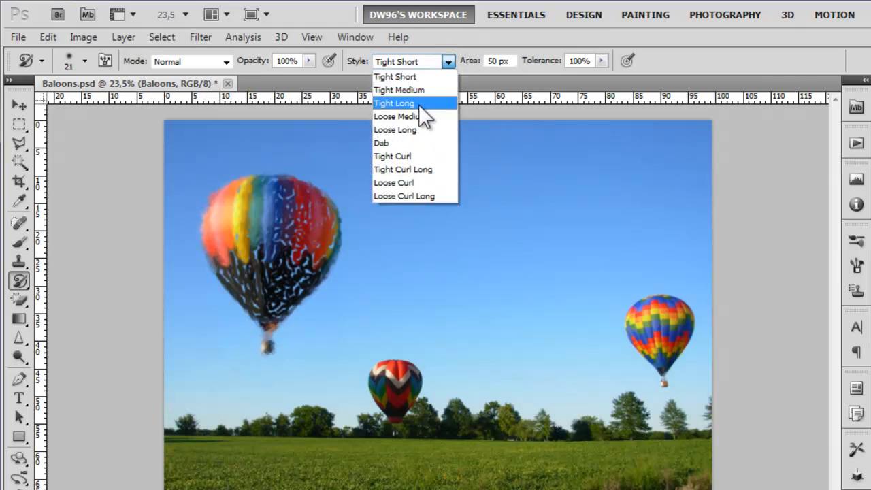
click(381, 143)
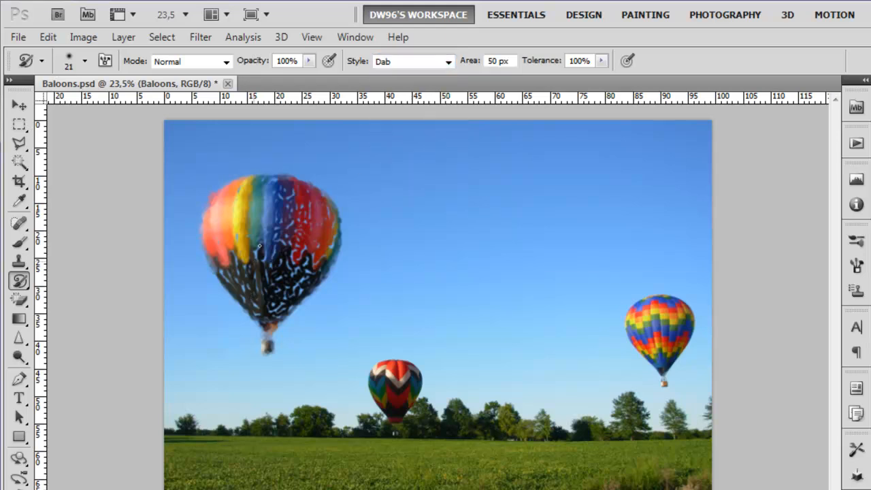